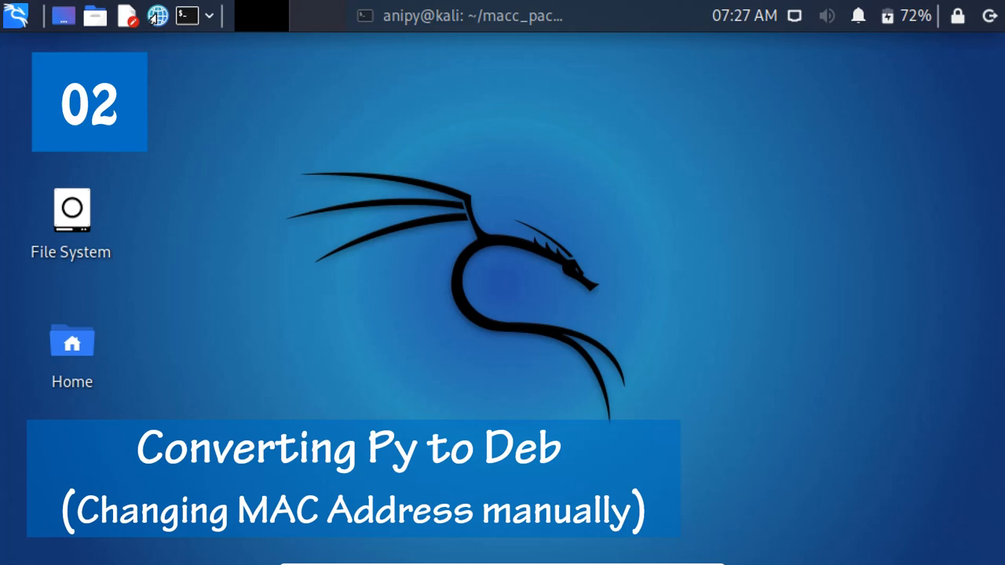
{"action": "mouse_move", "coordinate": [499, 16]}
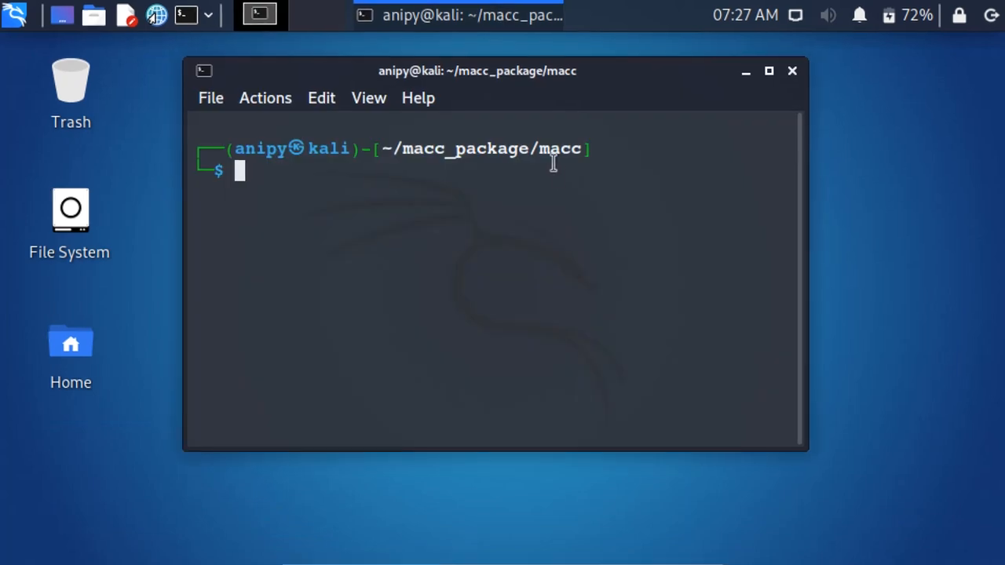
Run ifconfig and highlight eth0's current MAC address 00:55:33:22:88:22
{"action": "type", "text": "ifcon"}
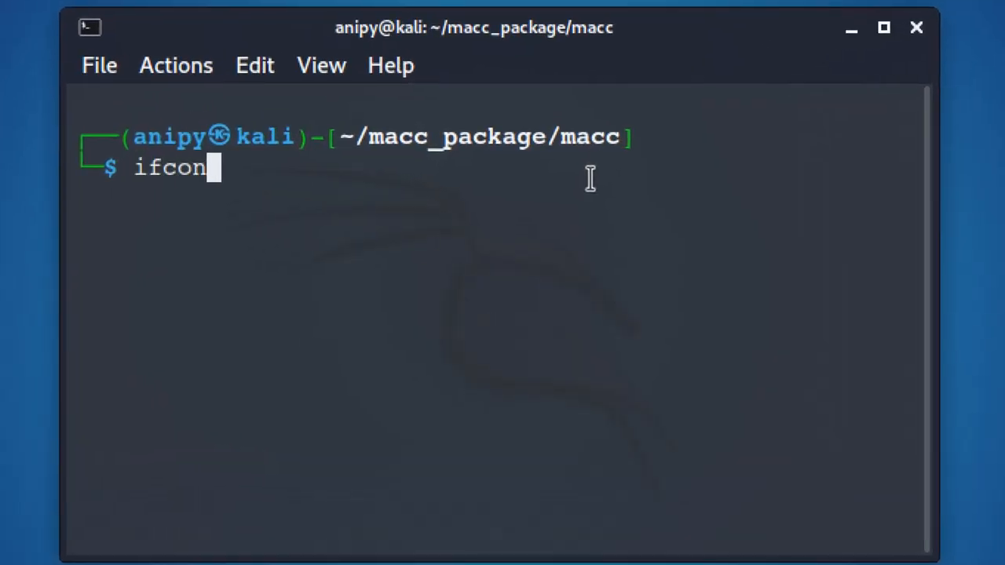
{"action": "key", "text": "Return"}
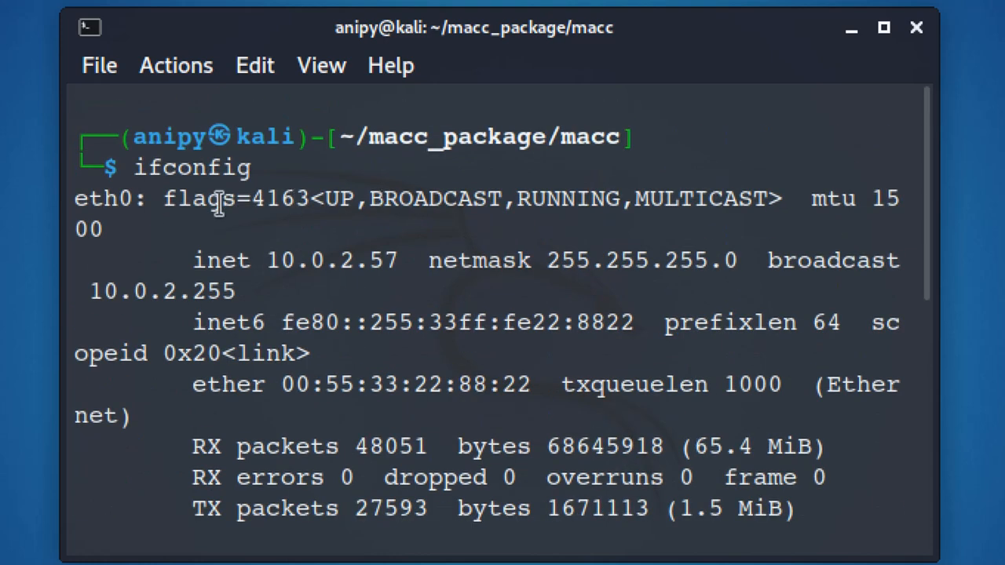
{"action": "double_click", "coordinate": [102, 198]}
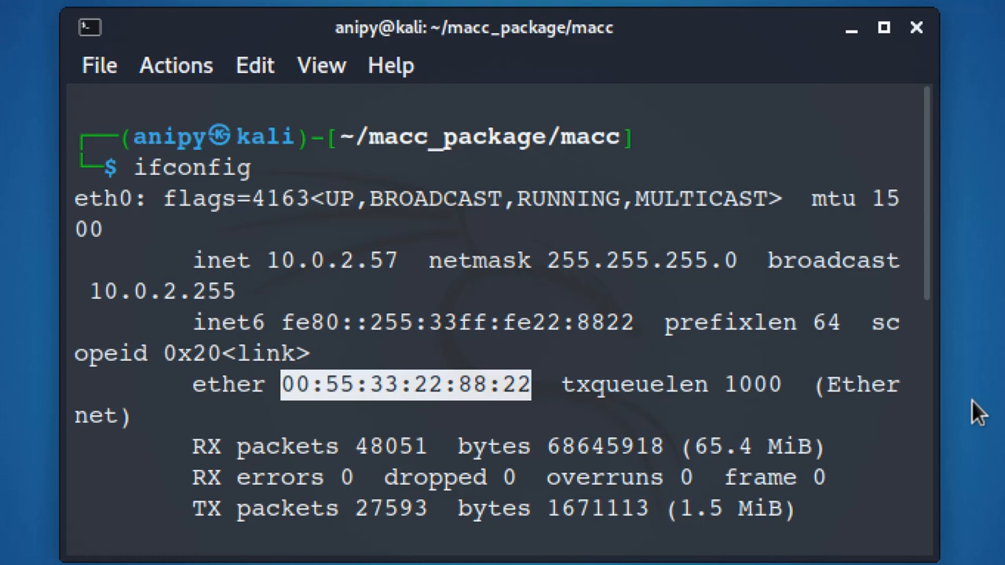
{"action": "mouse_move", "coordinate": [631, 414]}
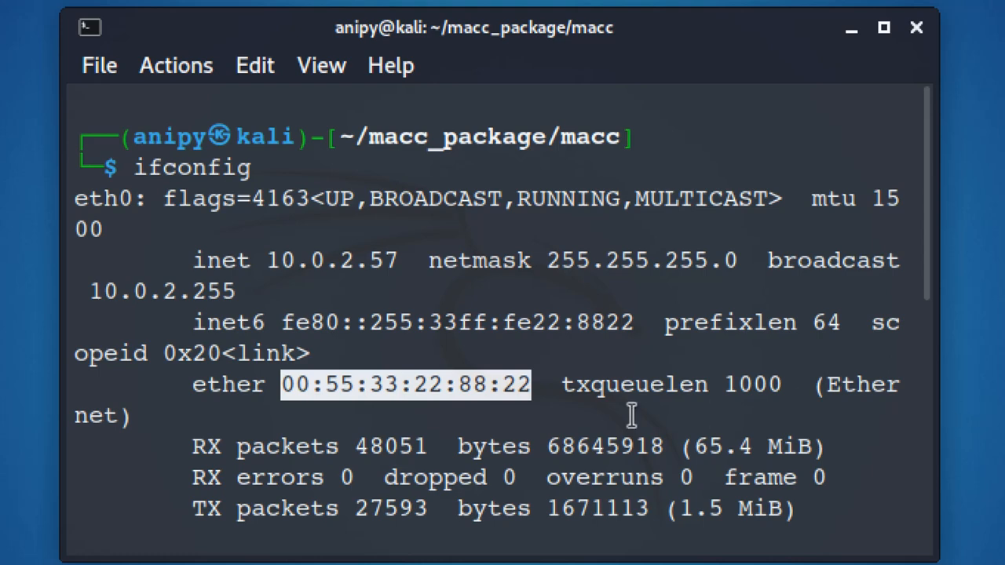
Clear the screen and take eth0 down with sudo ifconfig eth0 down
{"action": "type", "text": "clea"}
{"action": "type", "text": "sudo ifcon"}
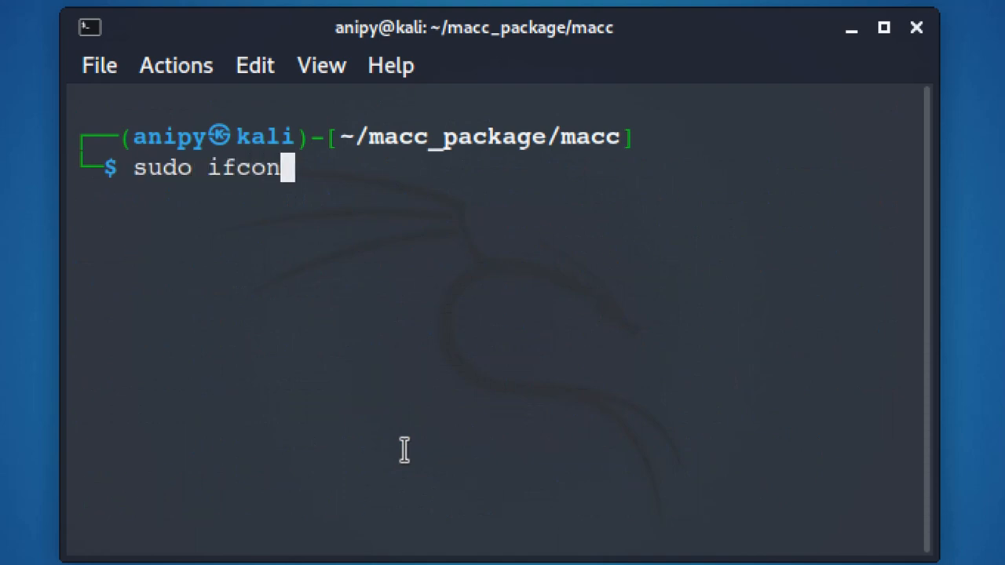
{"action": "type", "text": "fig eth0"}
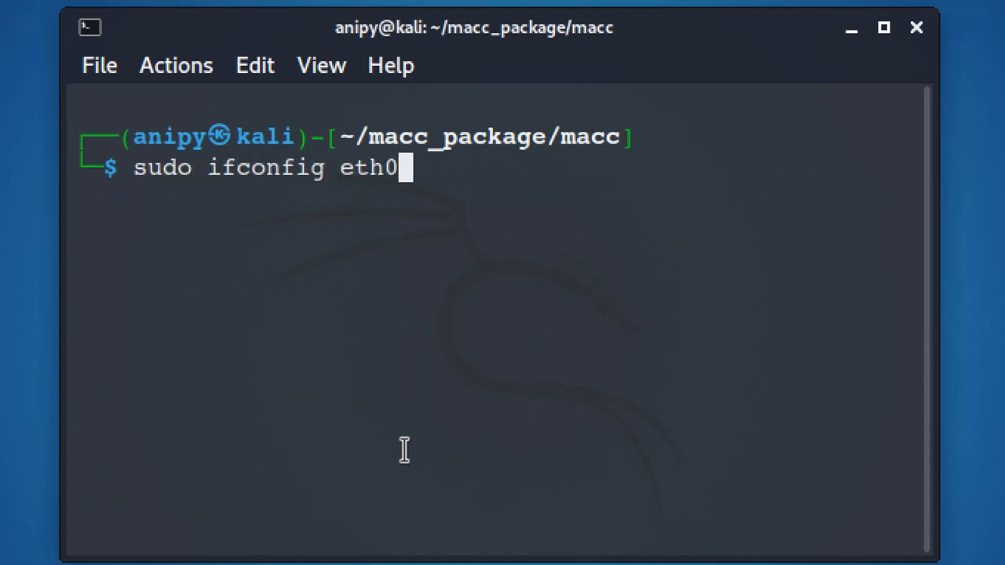
{"action": "type", "text": "down"}
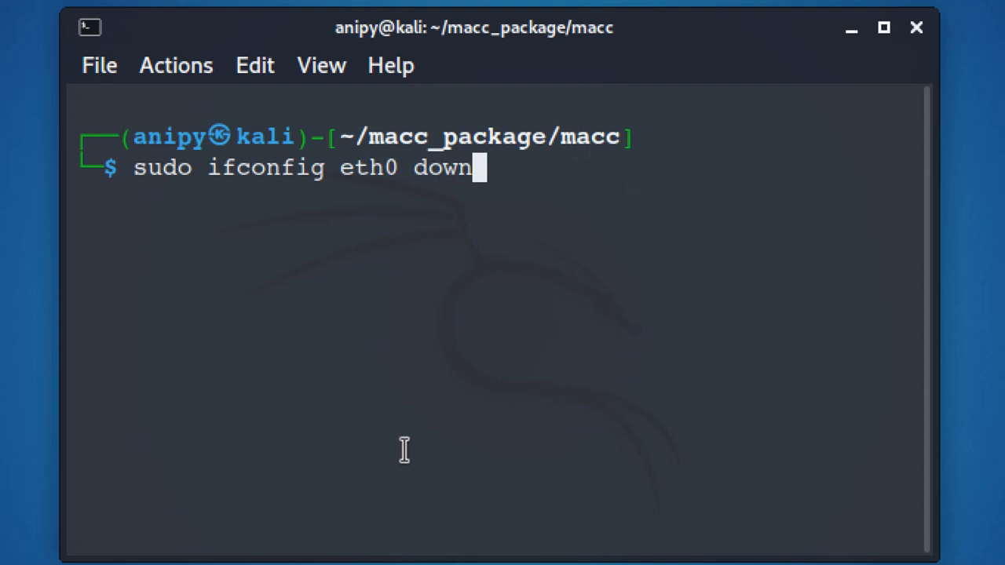
{"action": "key", "text": "Return"}
{"action": "type", "text": "sudo"}
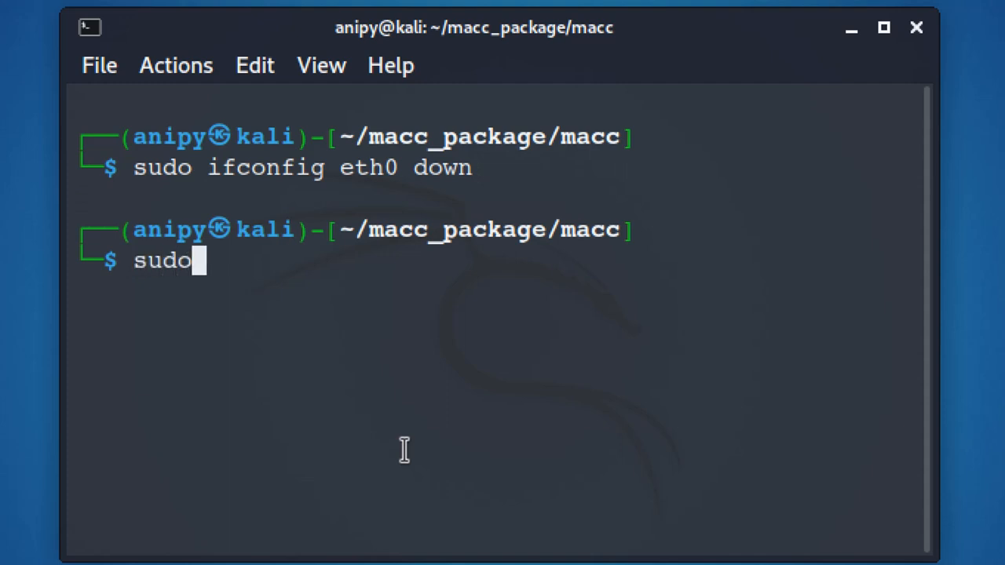
Assign eth0 the hardware address 00:66:22:77:11:88 via ifconfig hw ether
{"action": "type", "text": "ifconfig e"}
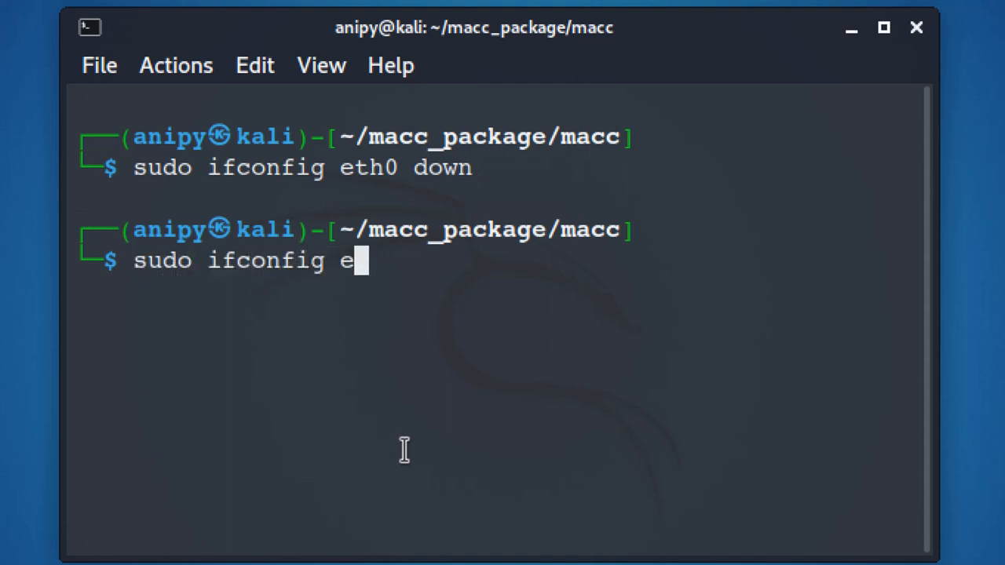
{"action": "type", "text": "th0 hw et"}
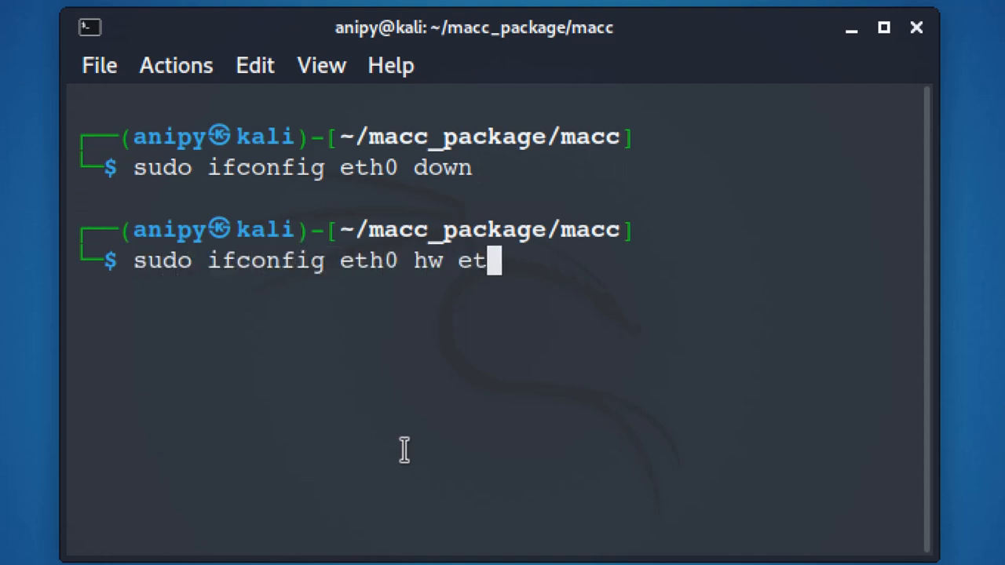
{"action": "type", "text": "her 00:66:22:"}
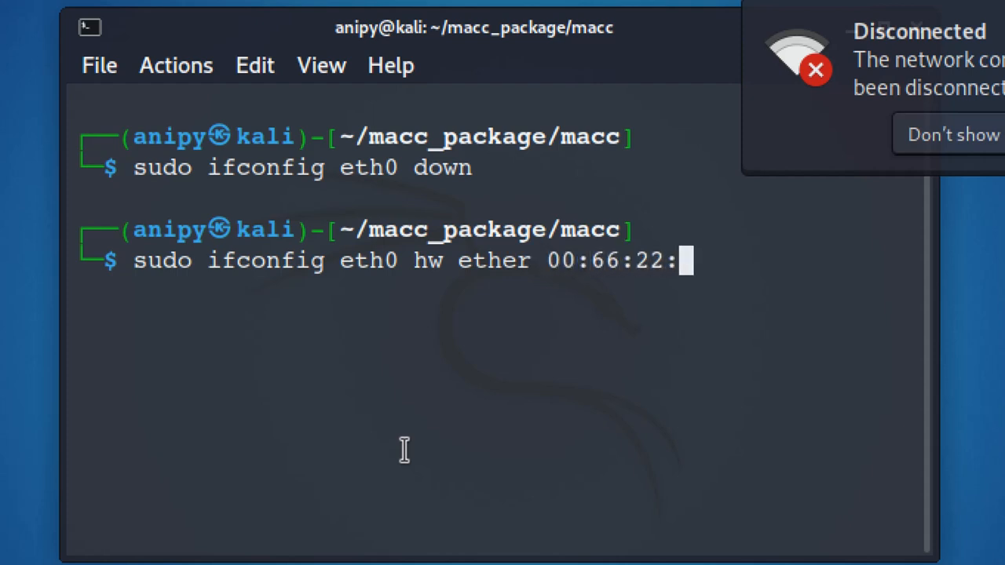
{"action": "key", "text": "Return"}
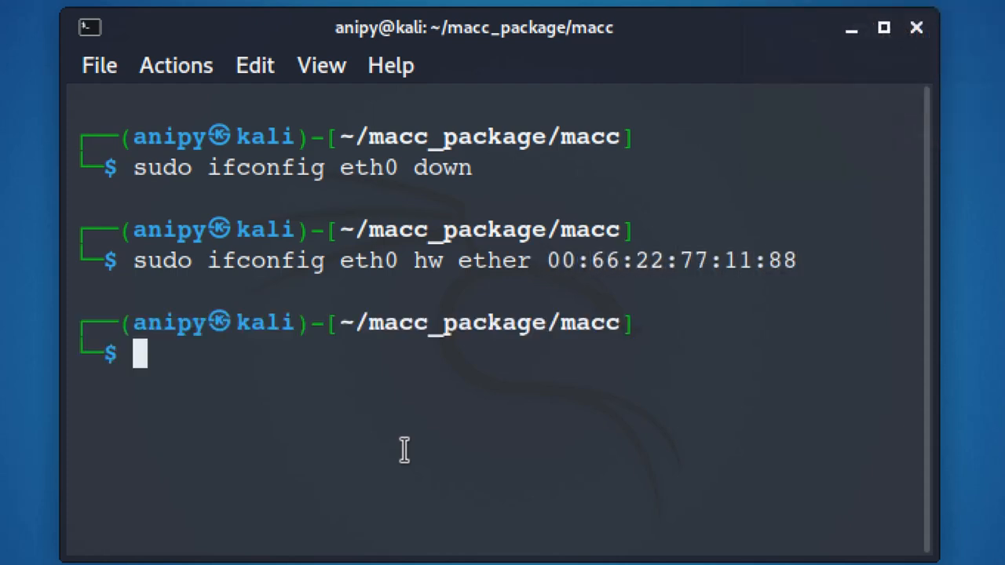
Bring eth0 up and confirm ifconfig now reports ether 00:66:22:77:11:88
{"action": "type", "text": "sudo ifconfig"}
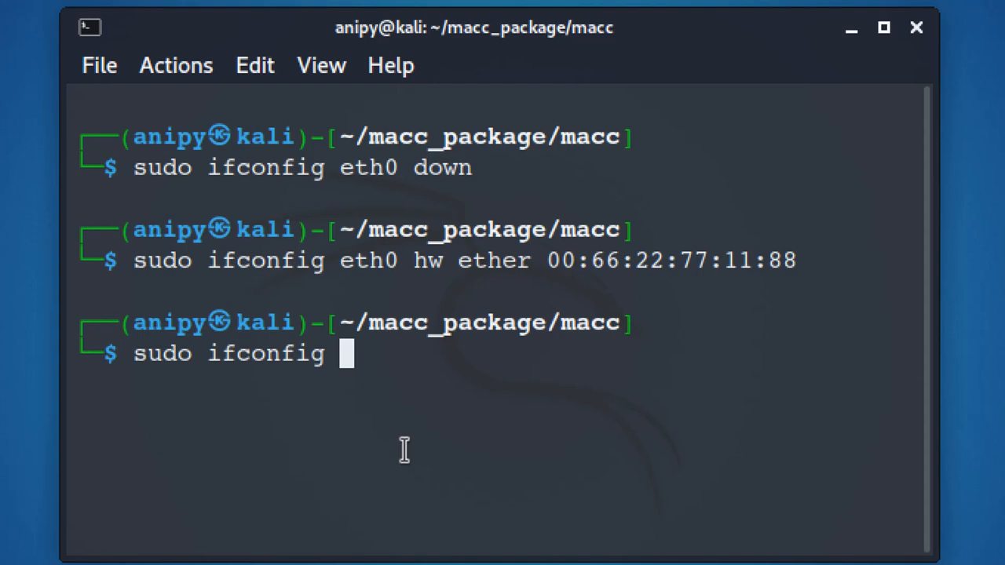
{"action": "type", "text": "eth0 up"}
{"action": "type", "text": "ifconfi"}
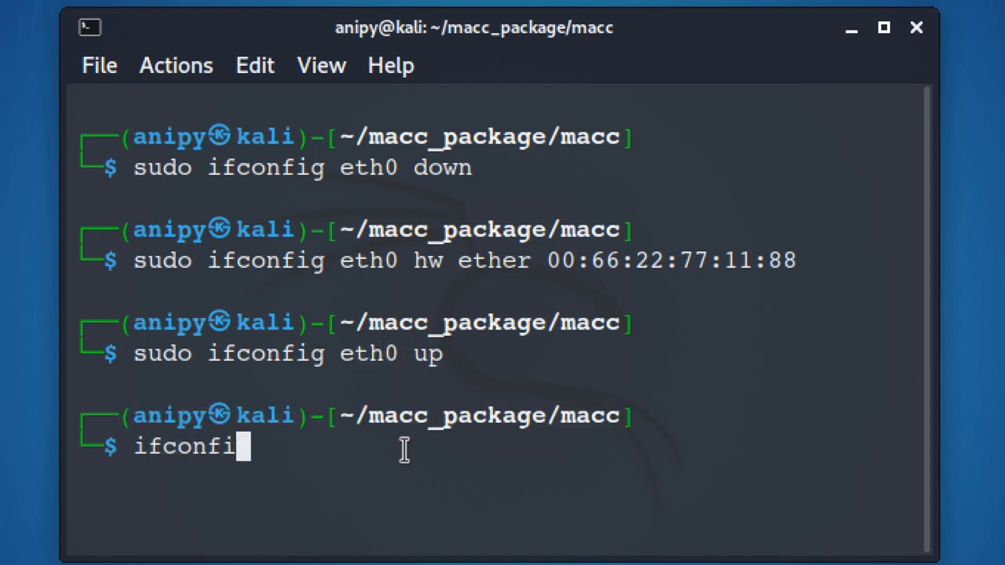
{"action": "key", "text": "Return"}
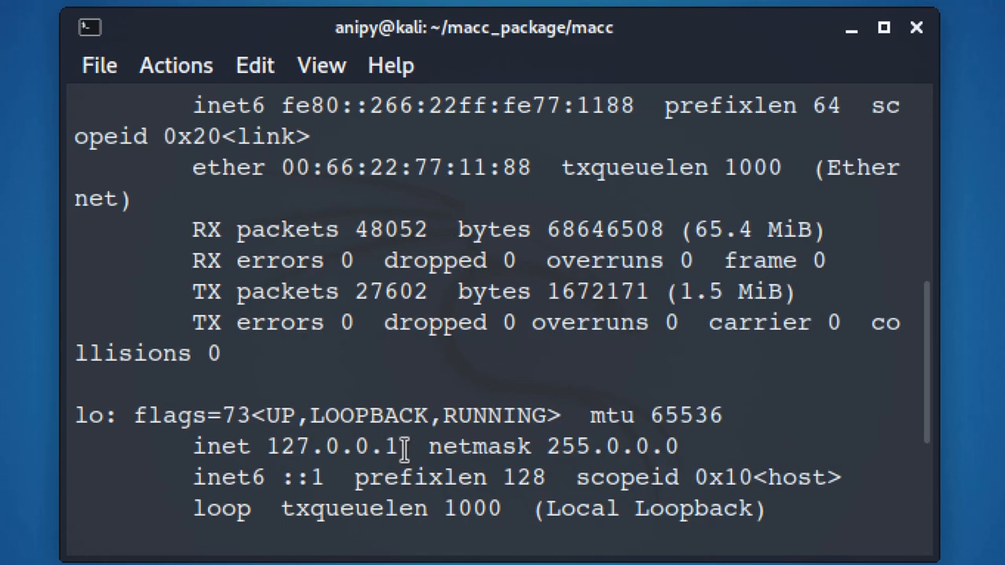
{"action": "scroll", "scroll_direction": "up", "scroll_amount": 3}
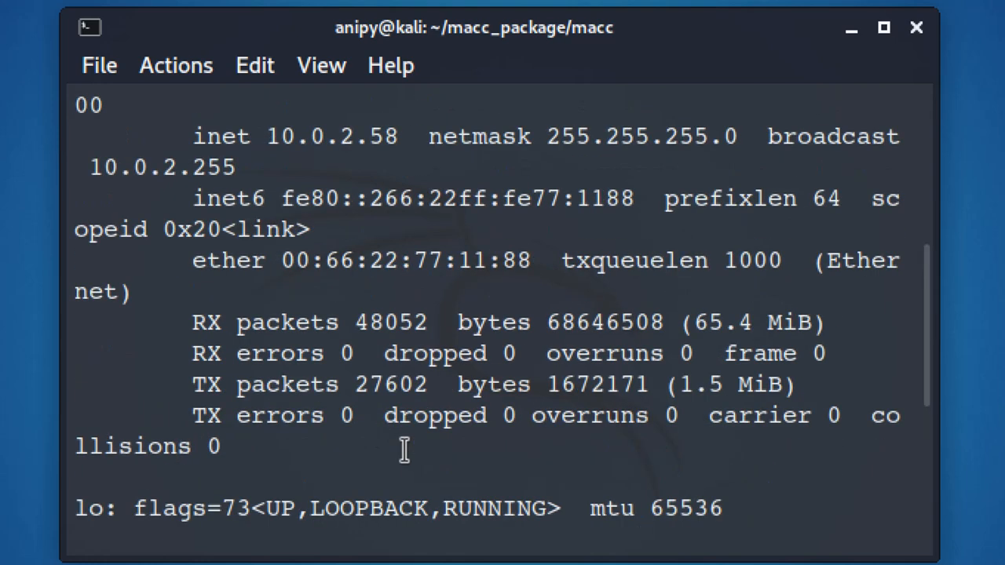